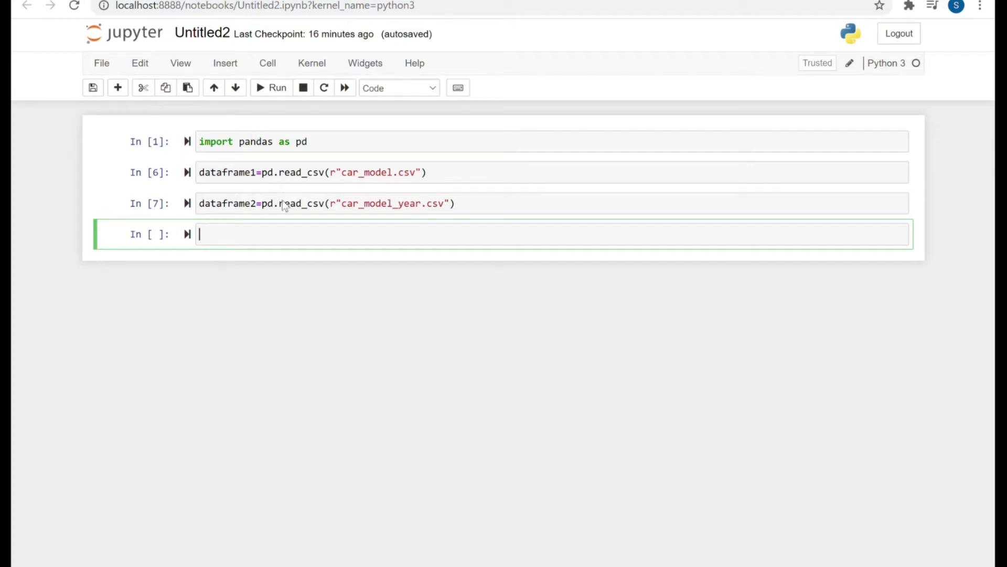
{"action": "mouse_move", "coordinate": [257, 241]}
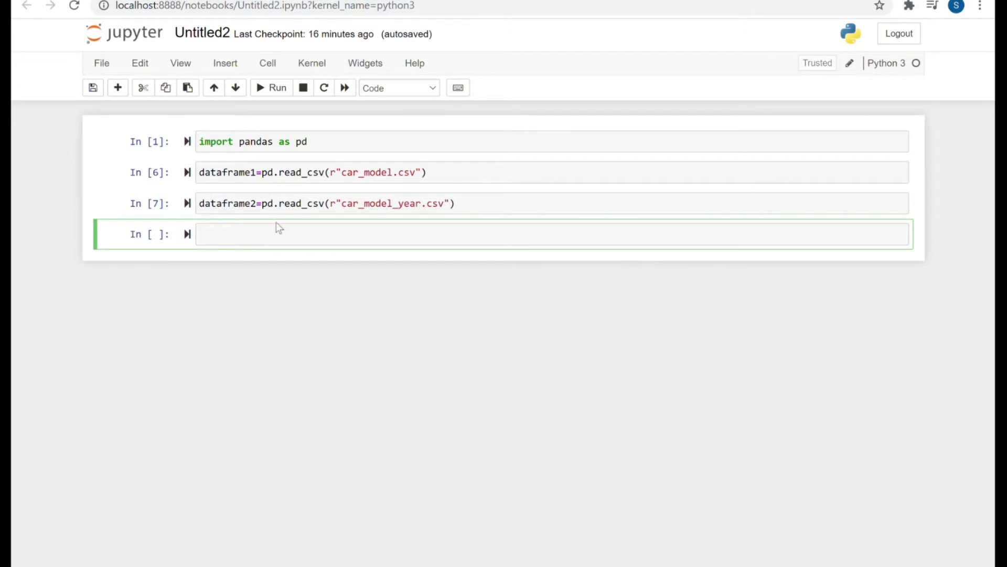
{"action": "type", "text": "dataframe1.head("}
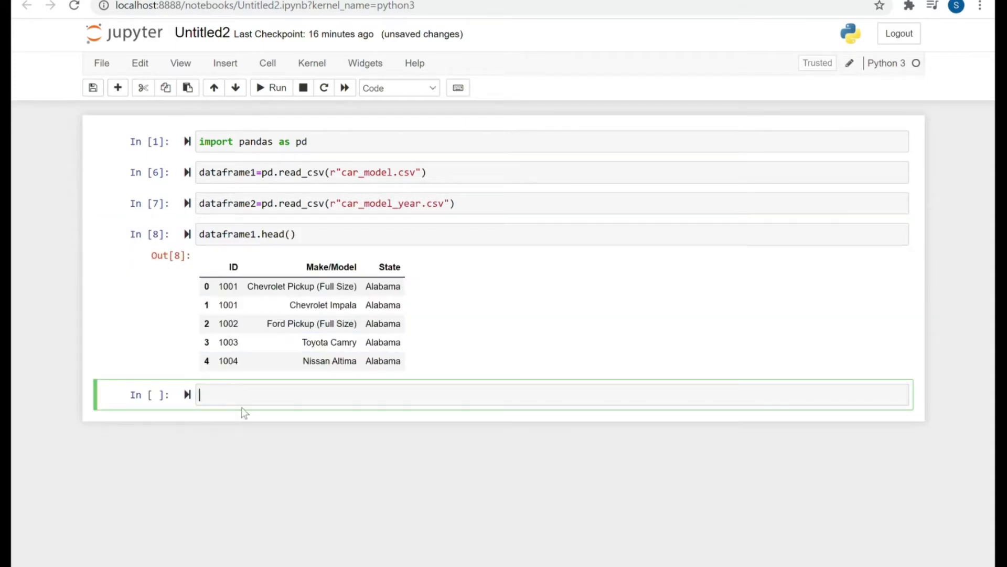
{"action": "type", "text": "dataframe2.head("}
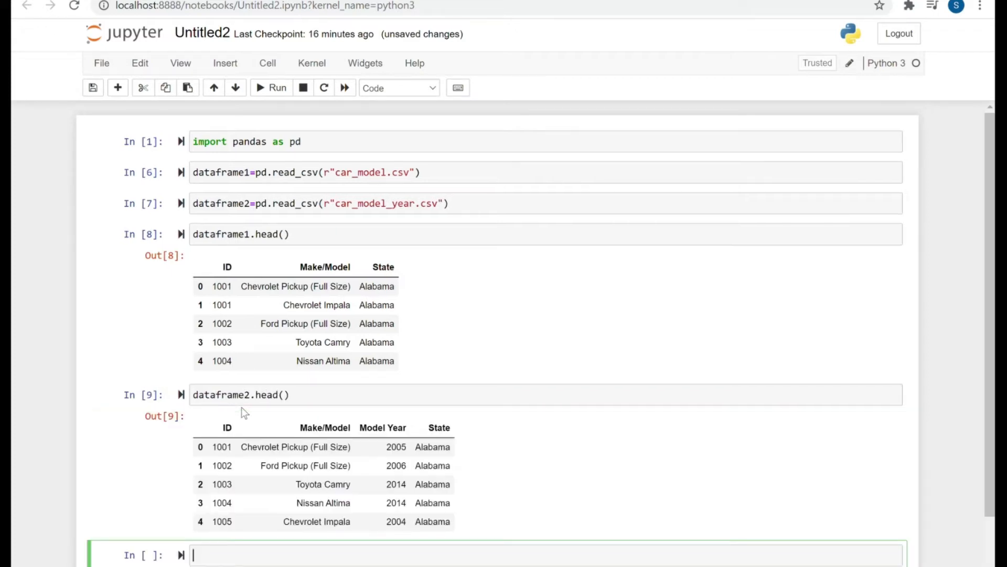
{"action": "scroll", "scroll_direction": "down", "scroll_amount": 3}
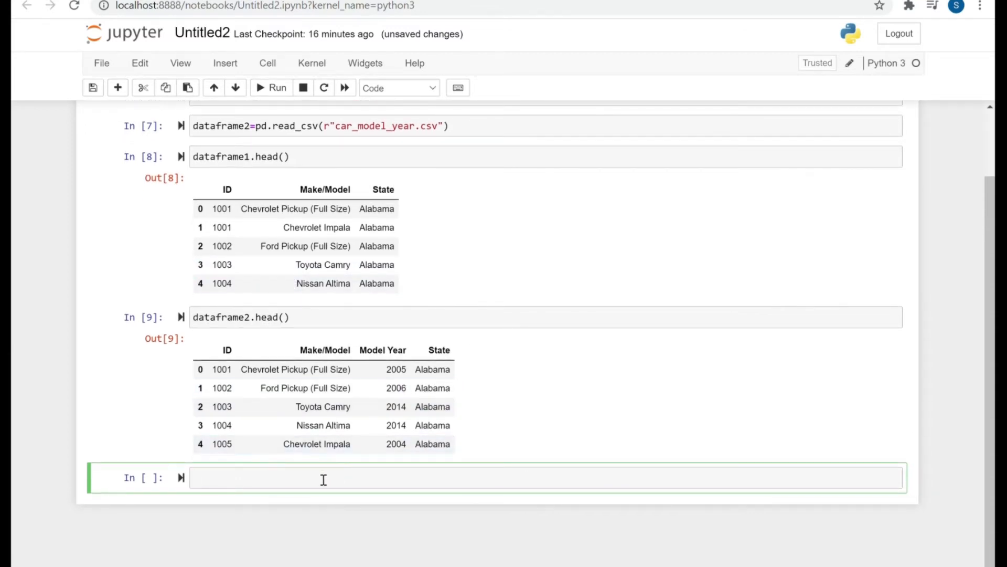
{"action": "type", "text": "merge"}
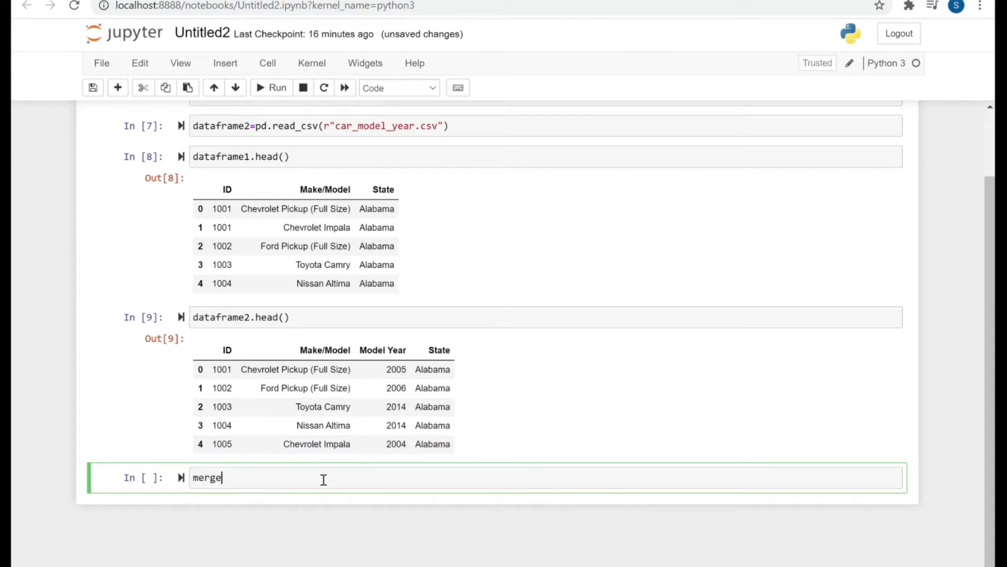
{"action": "type", "text": "d"}
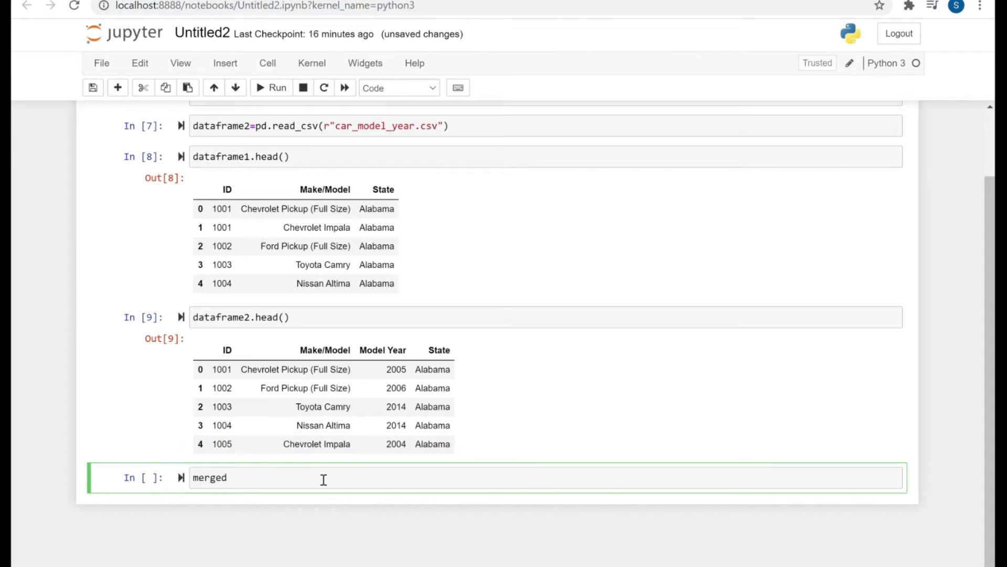
{"action": "type", "text": "="}
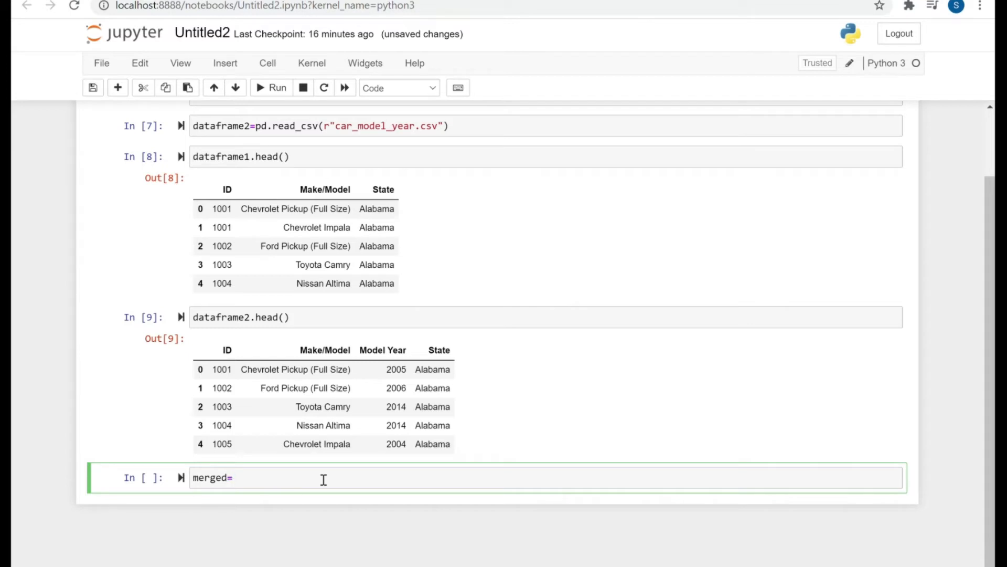
{"action": "type", "text": "dataf"}
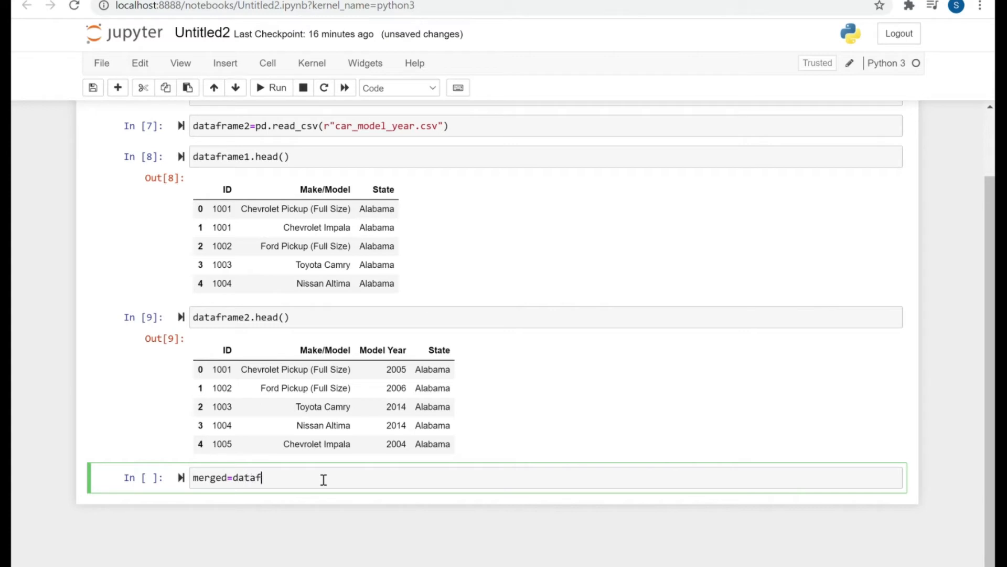
{"action": "type", "text": "rame1"}
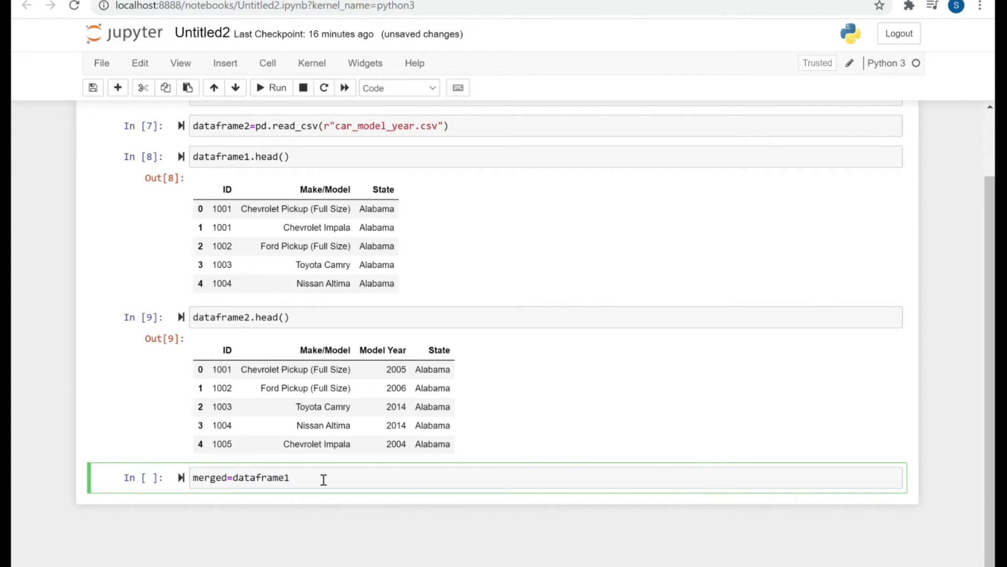
{"action": "type", "text": ".merge"}
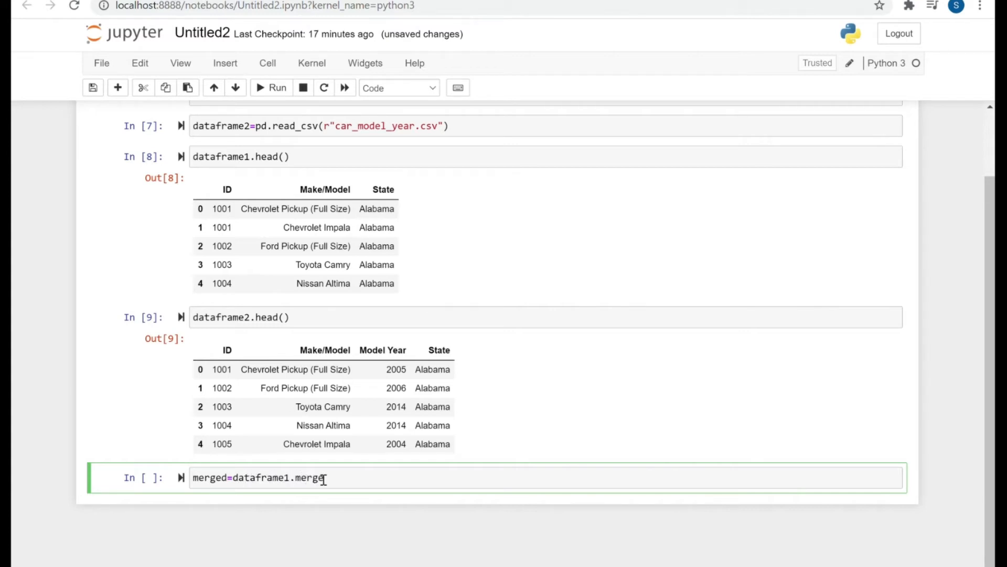
{"action": "type", "text": "(dataframe2"}
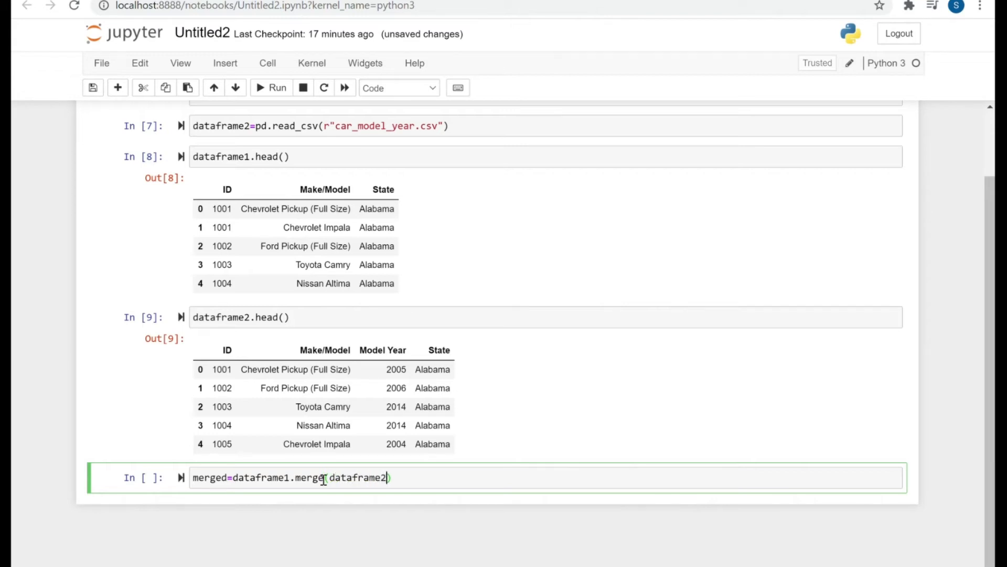
{"action": "type", "text": ", on="}
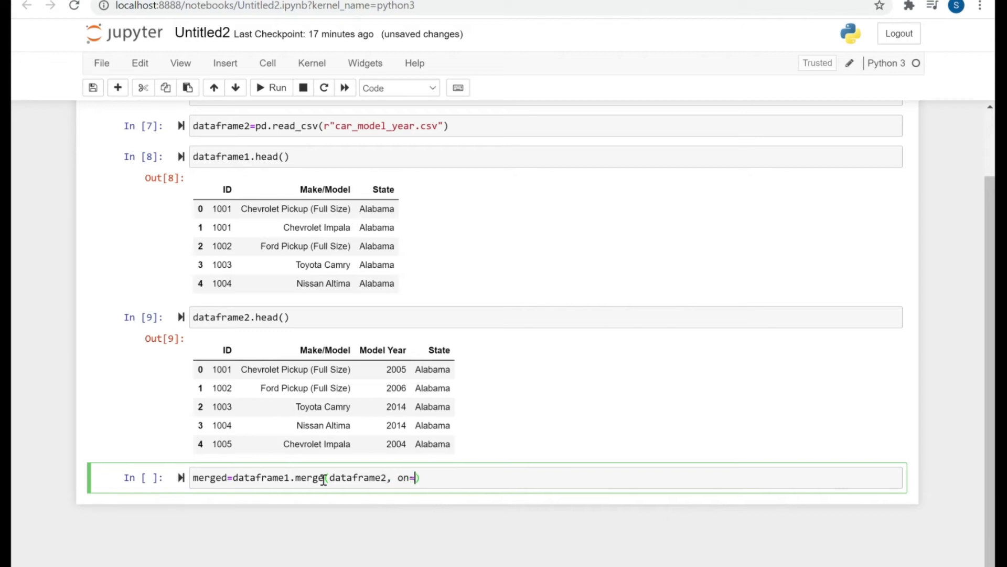
{"action": "type", "text": "['']"}
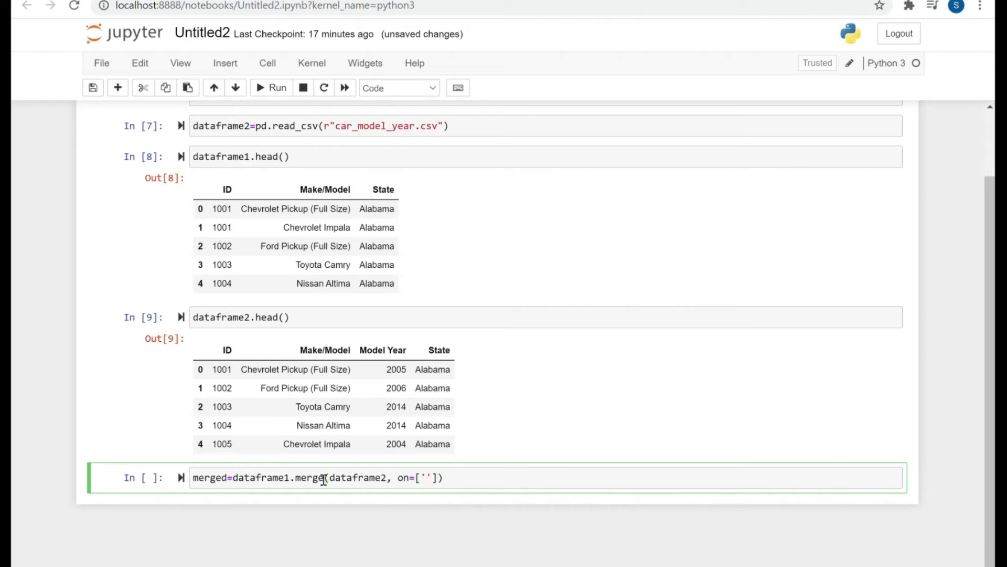
{"action": "type", "text": "ID','"}
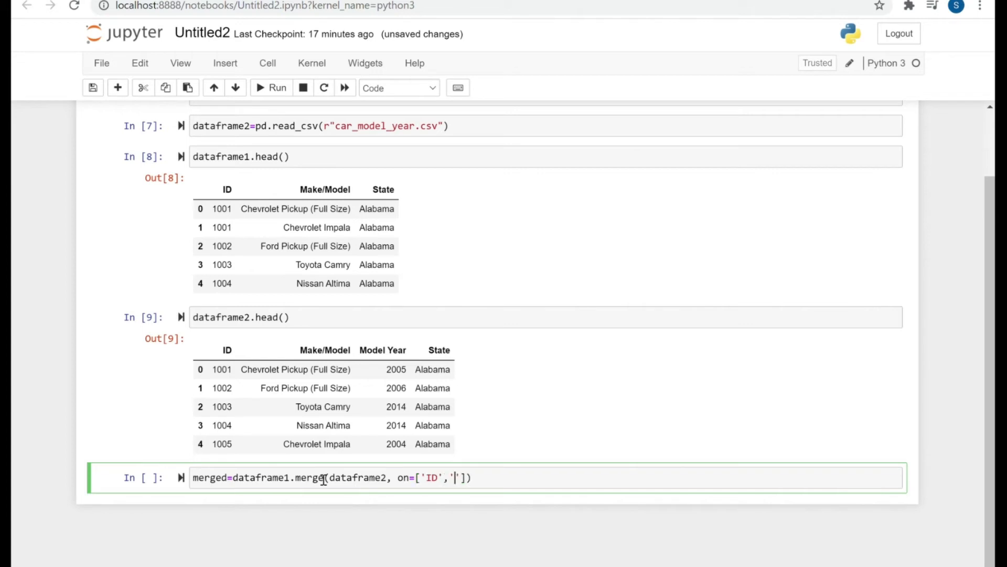
{"action": "type", "text": "Make/"}
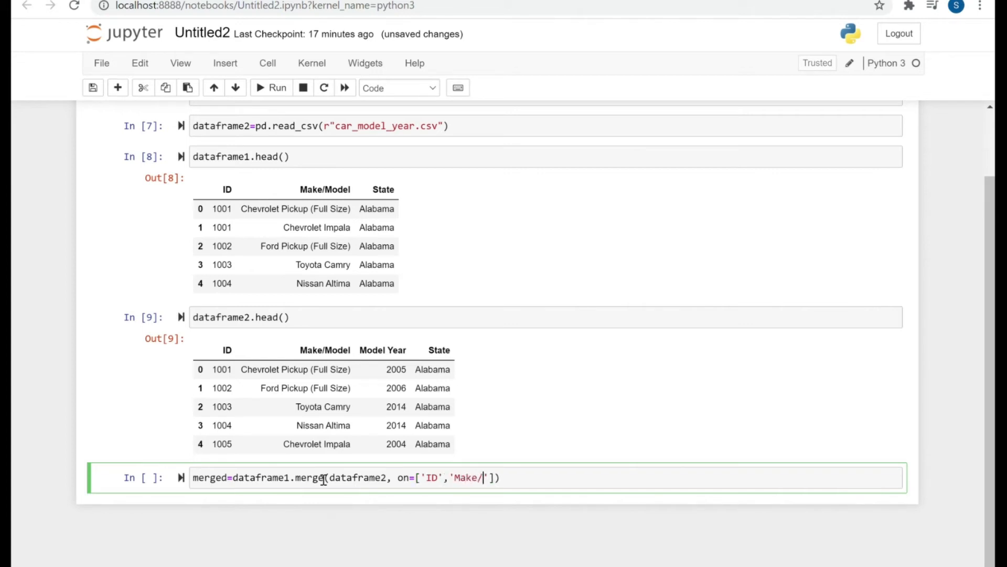
{"action": "type", "text": "Model"}
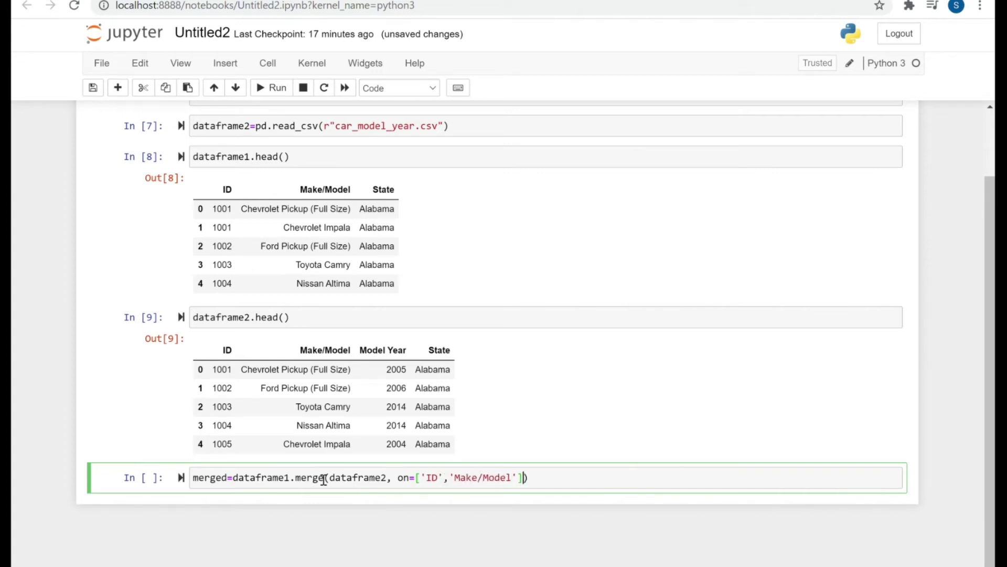
{"action": "type", "text": ", suffixe"}
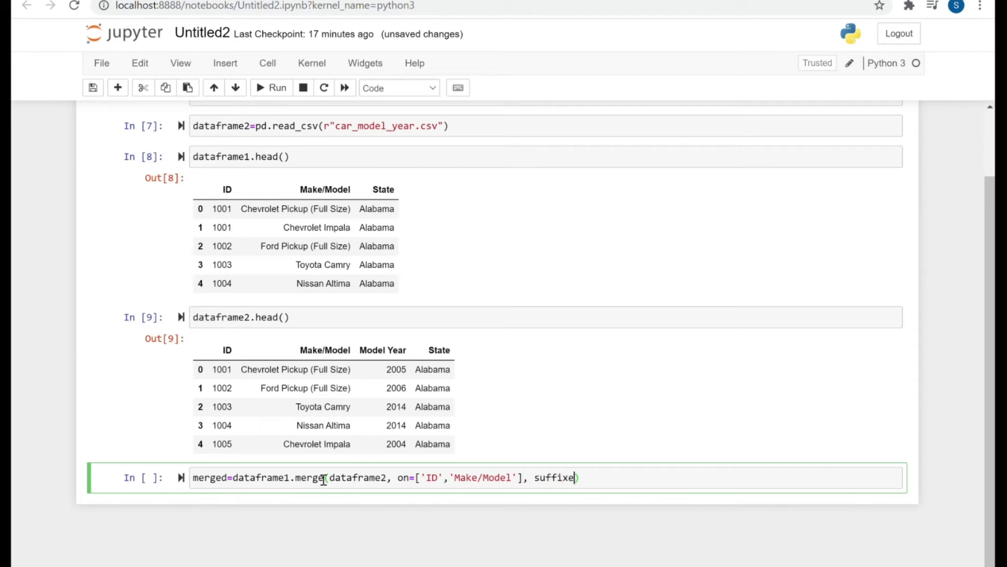
{"action": "type", "text": "=()"}
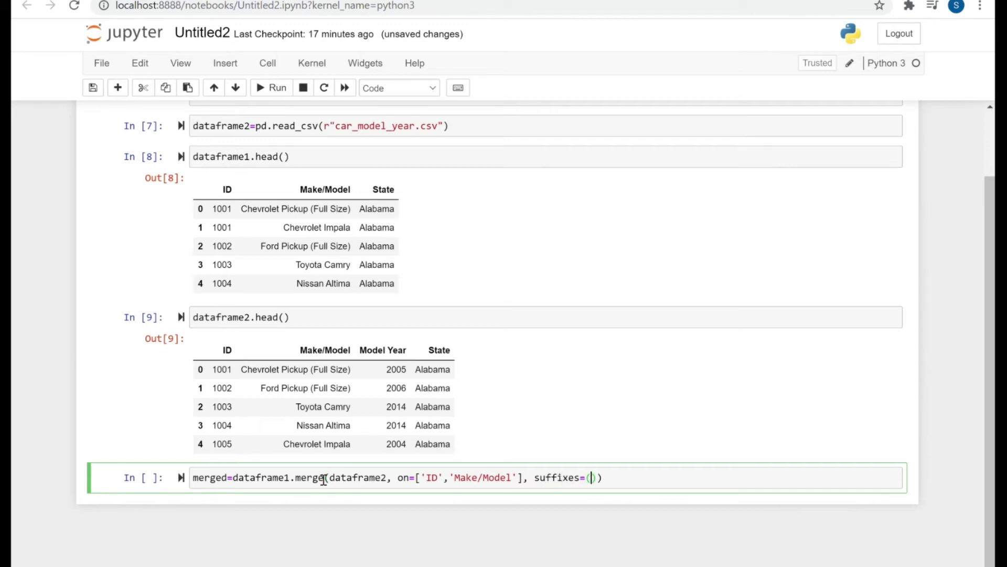
{"action": "type", "text": "'"}
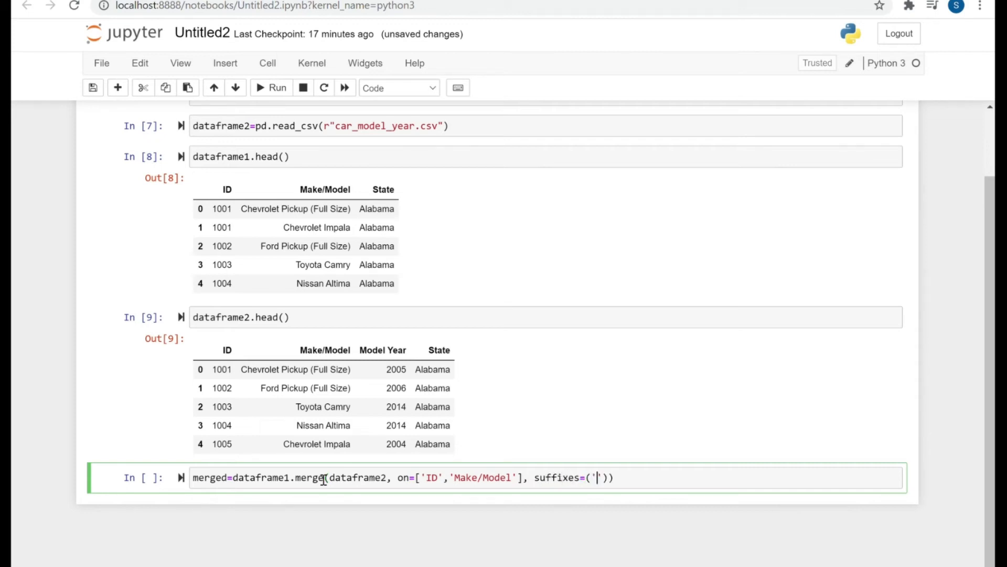
{"action": "type", "text": "_left"}
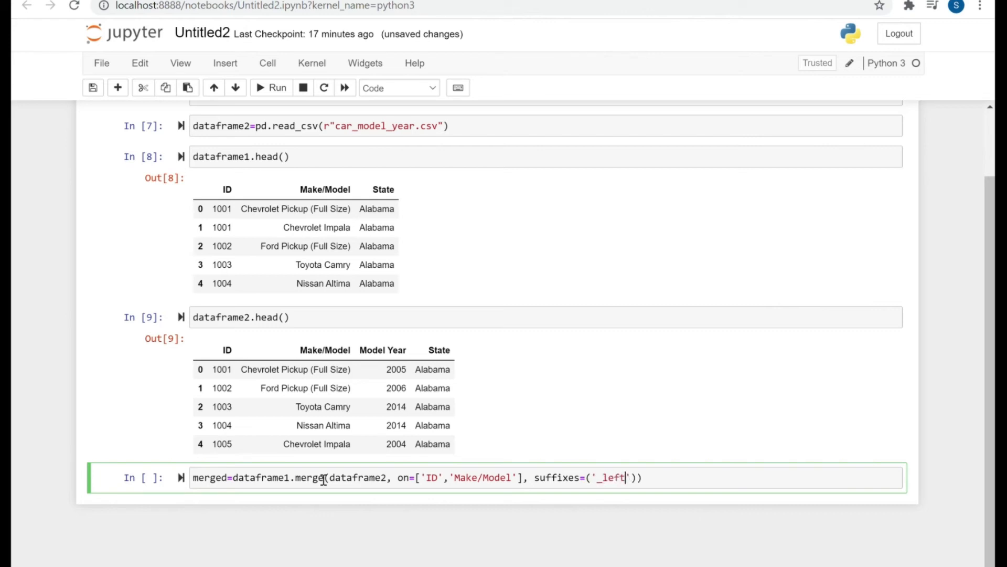
{"action": "type", "text": ",'_r'"}
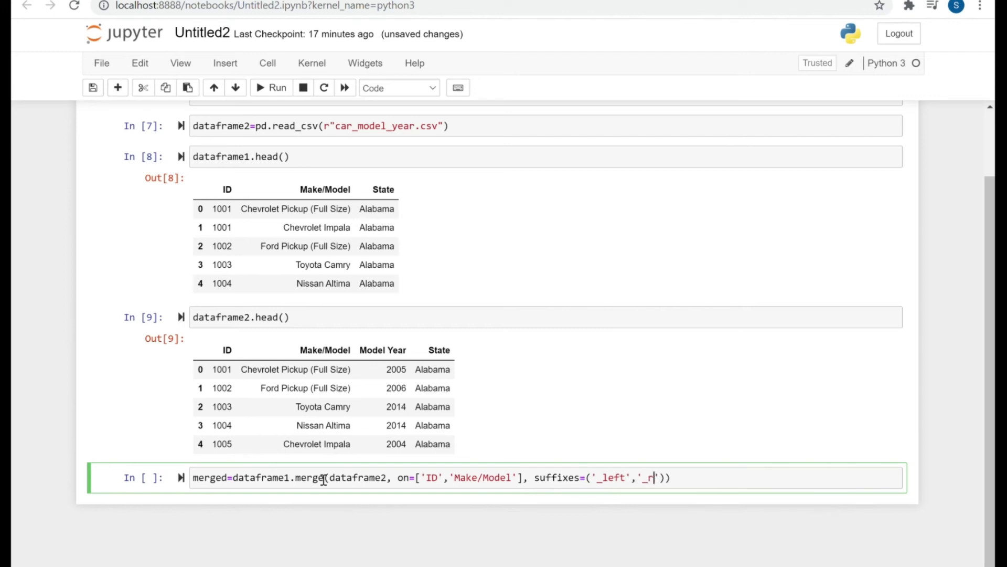
{"action": "type", "text": "ight"}
{"action": "type", "text": "merged.head"}
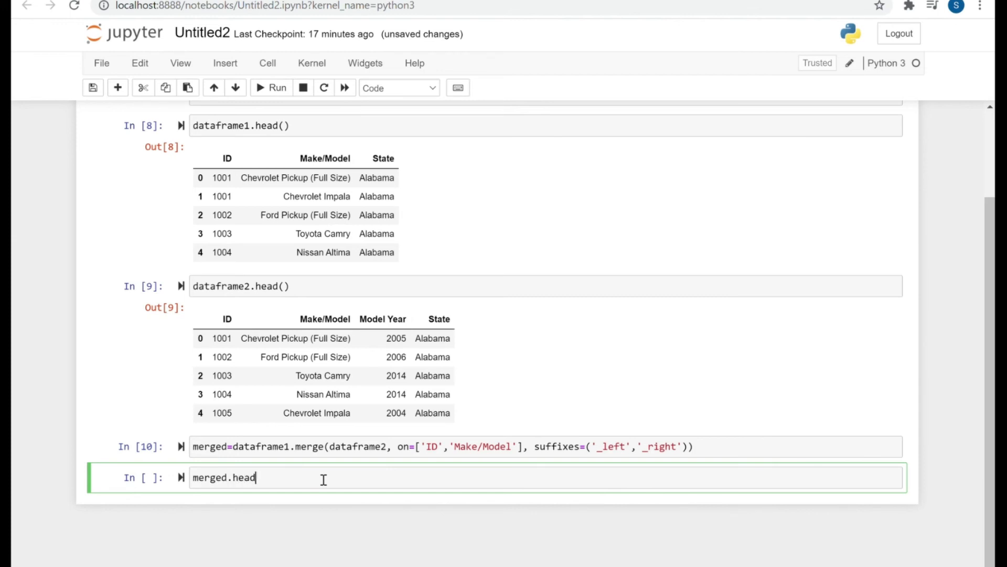
{"action": "type", "text": "()"}
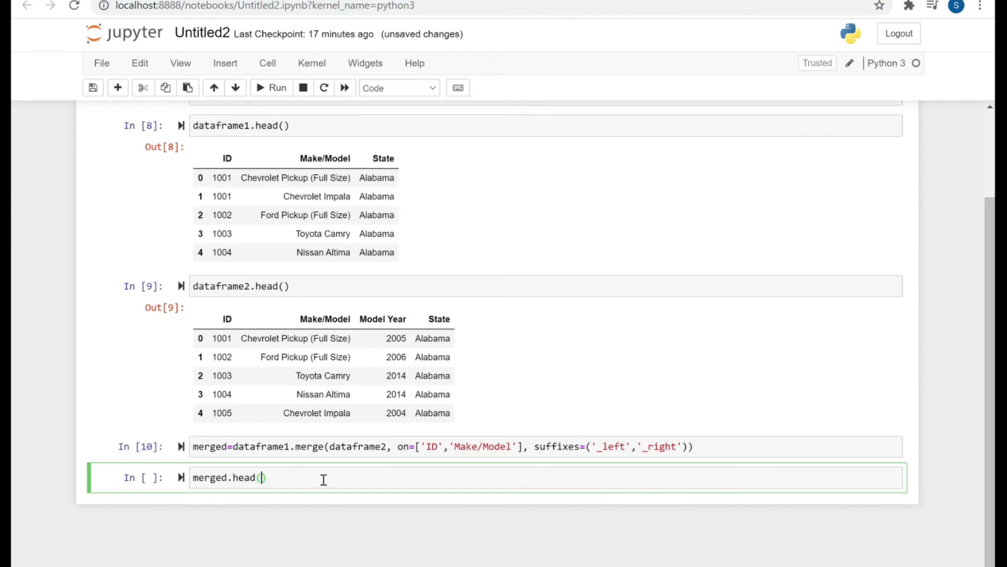